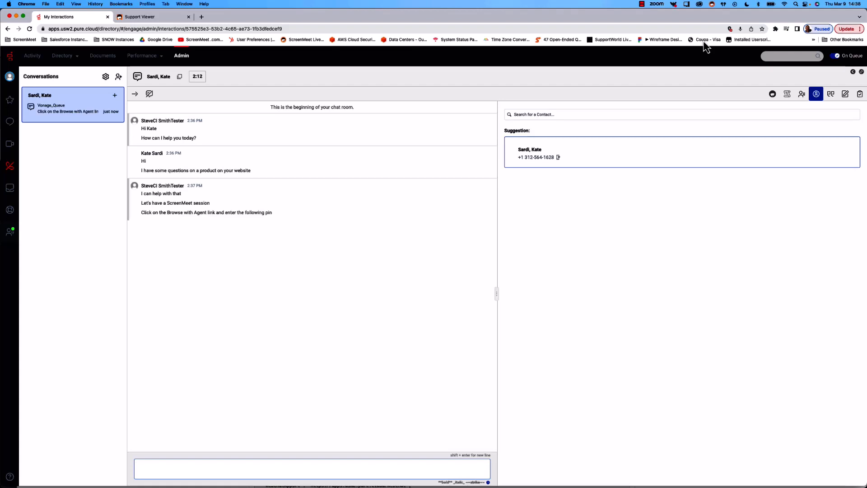
pyautogui.moveTo(773, 93)
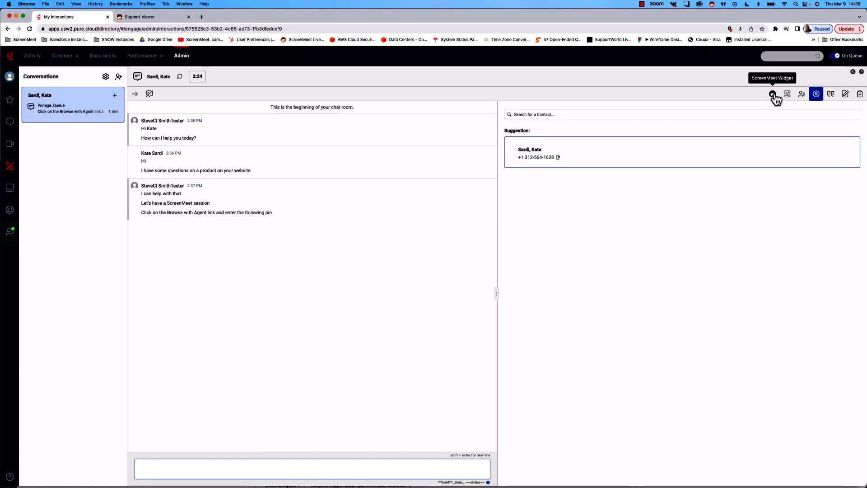
# - From the ScreenMeet widget, create a Cobrowse session without recording, so it shows a PIN
pyautogui.click(772, 93)
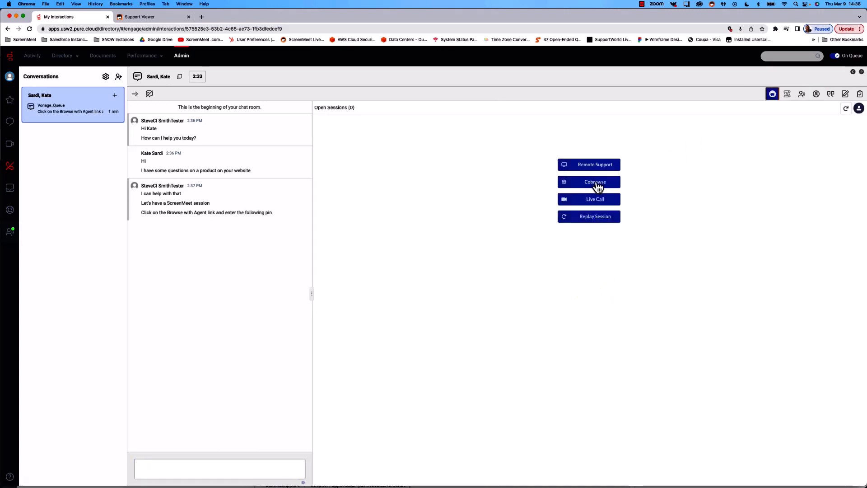
pyautogui.click(588, 182)
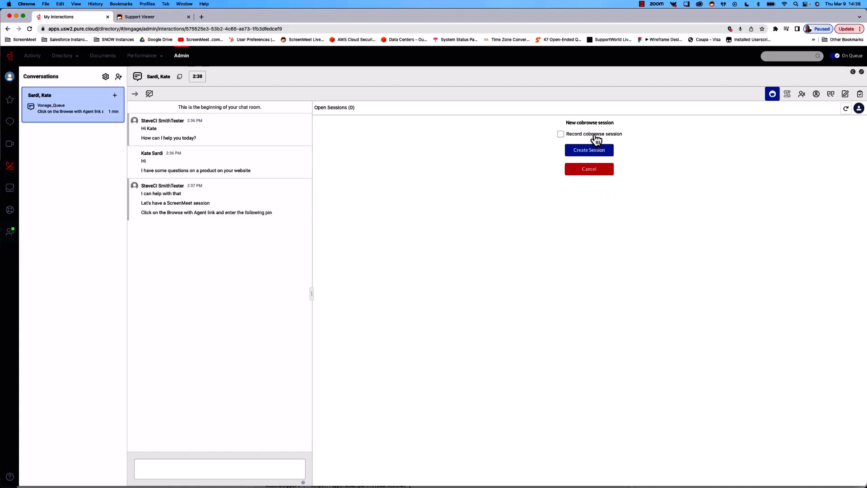
pyautogui.moveTo(596, 153)
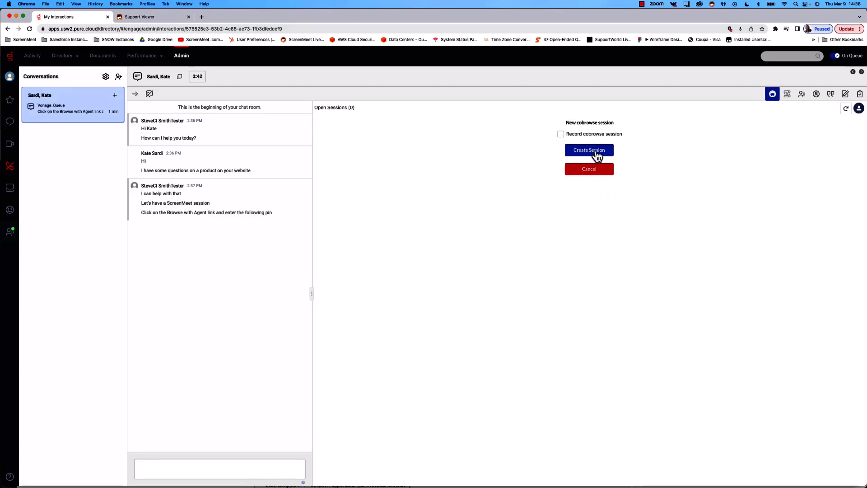
pyautogui.click(588, 150)
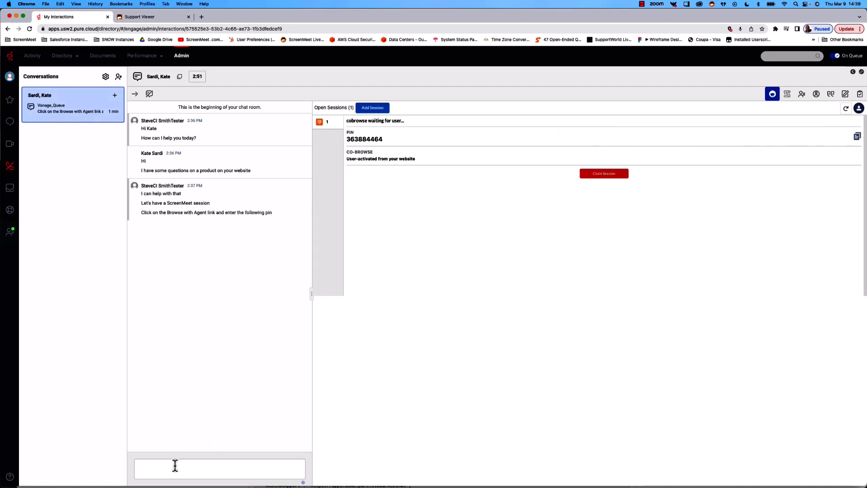
pyautogui.click(219, 467)
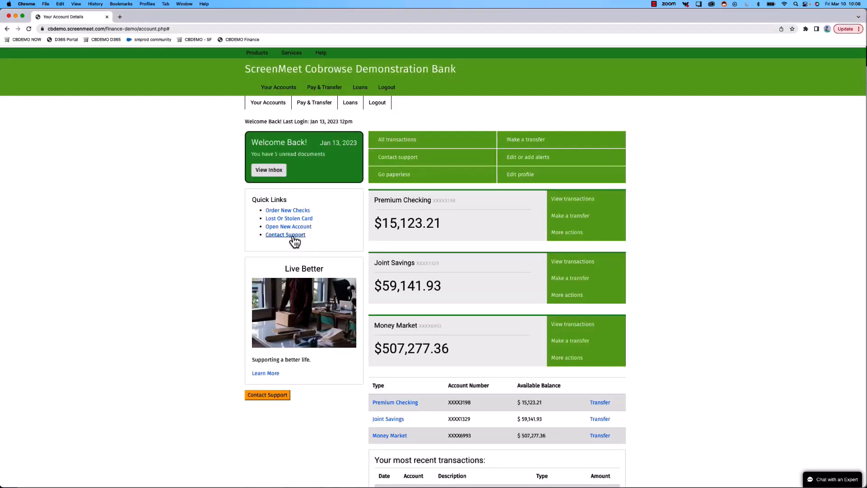
pyautogui.moveTo(285, 233)
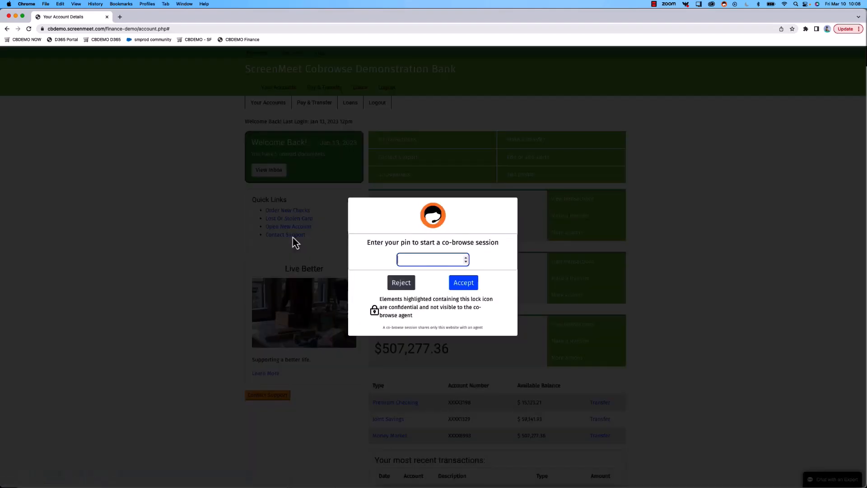
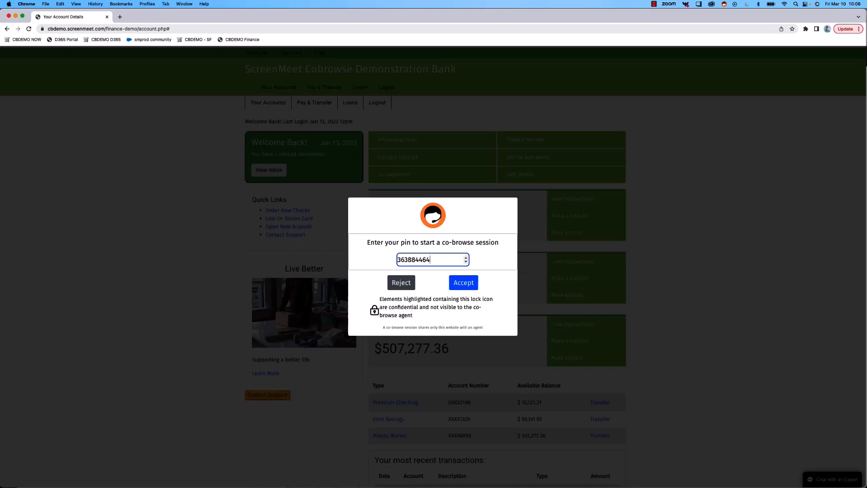
pyautogui.click(463, 282)
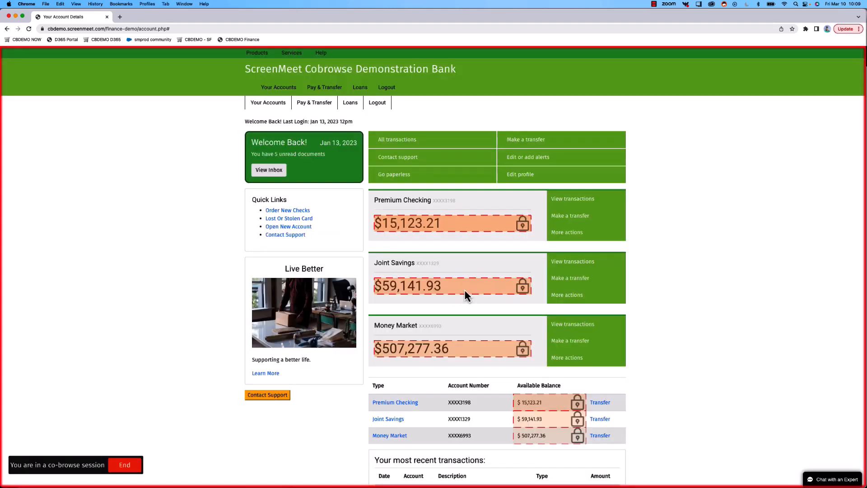
pyautogui.moveTo(317, 163)
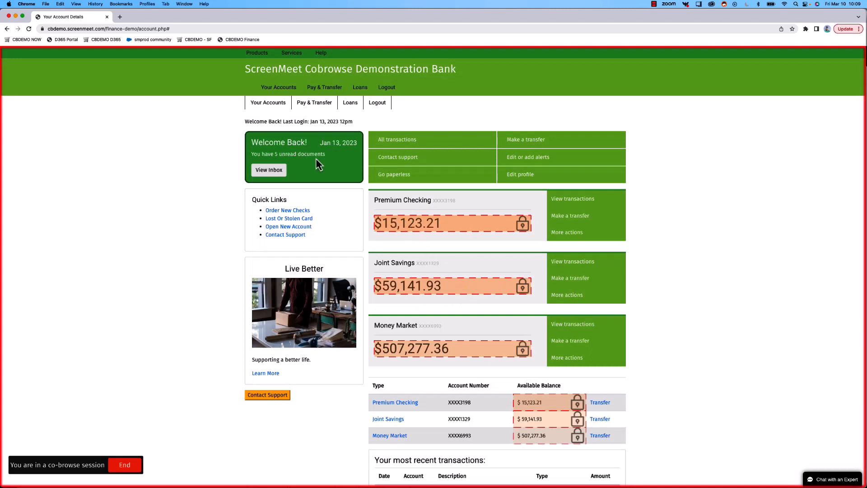
pyautogui.moveTo(39, 62)
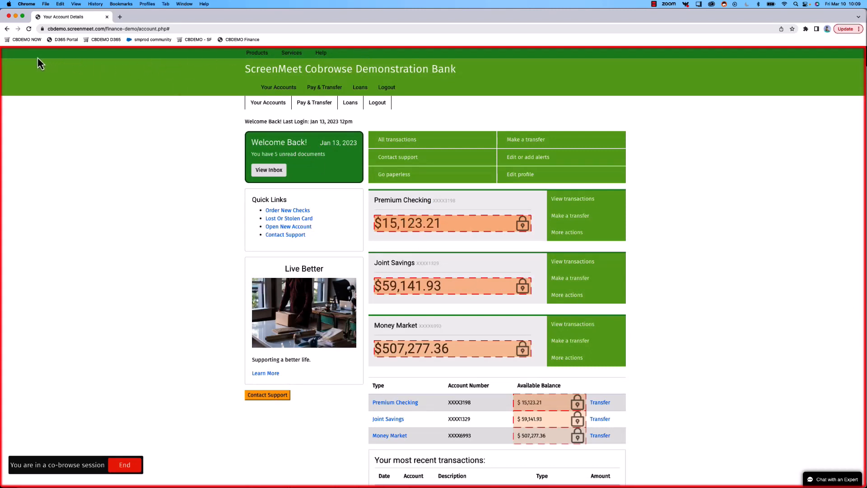
pyautogui.moveTo(21, 260)
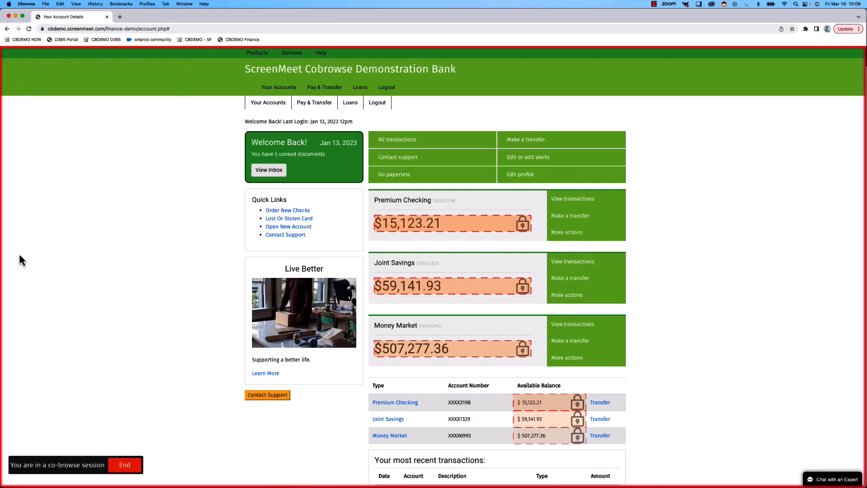
pyautogui.click(139, 17)
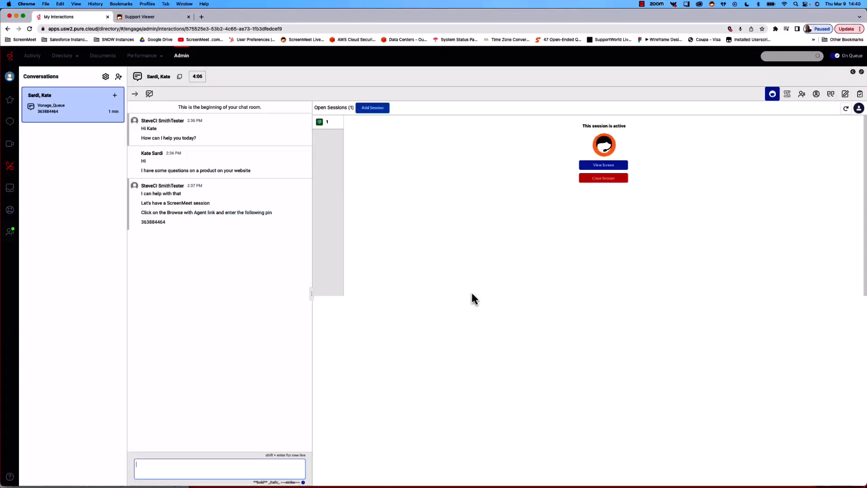
pyautogui.moveTo(603, 178)
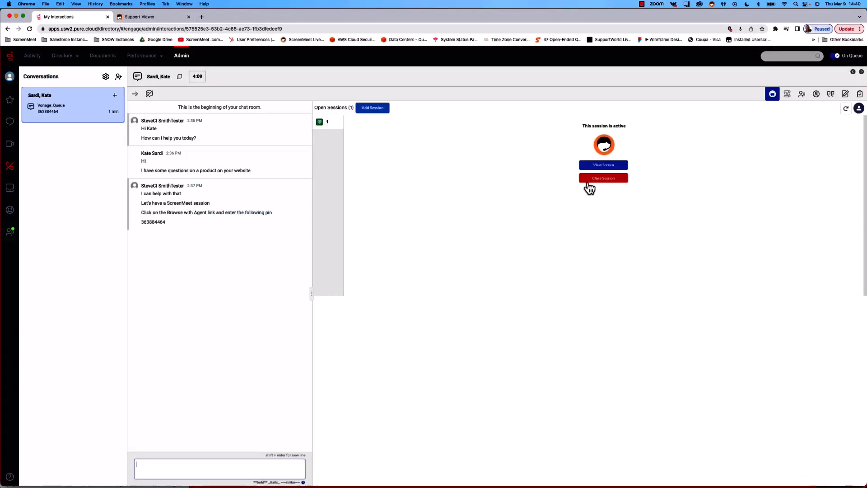
pyautogui.moveTo(604, 164)
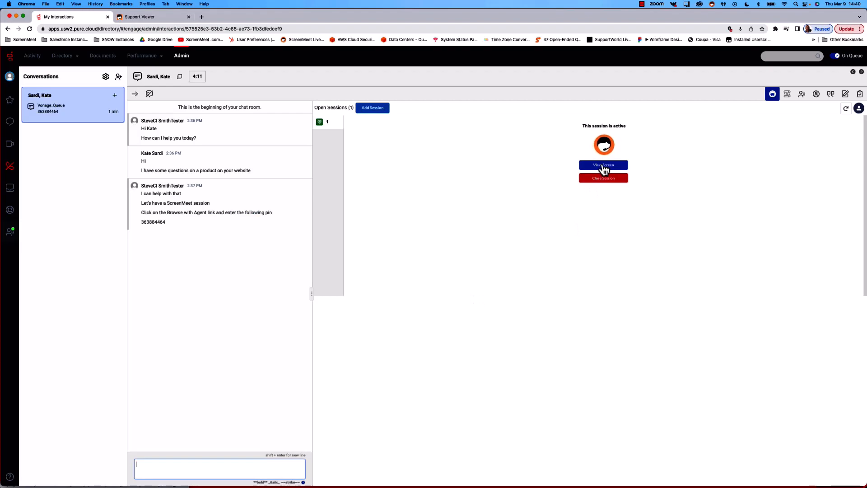
pyautogui.click(602, 165)
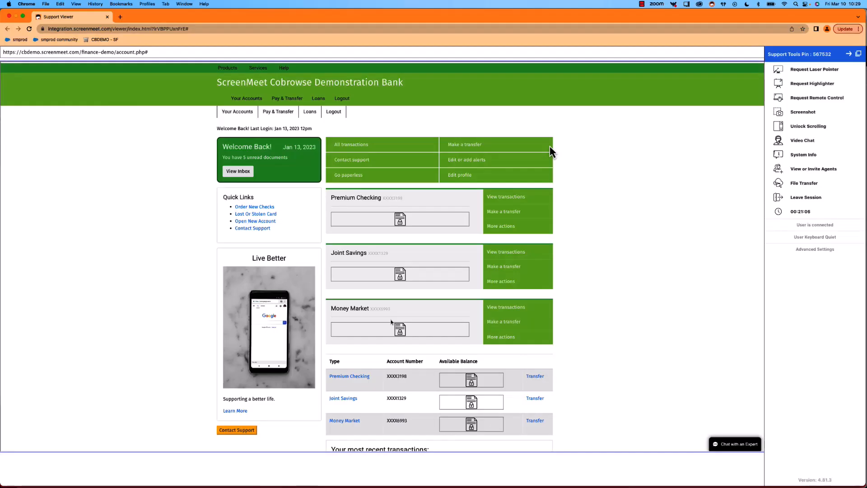
pyautogui.moveTo(396, 250)
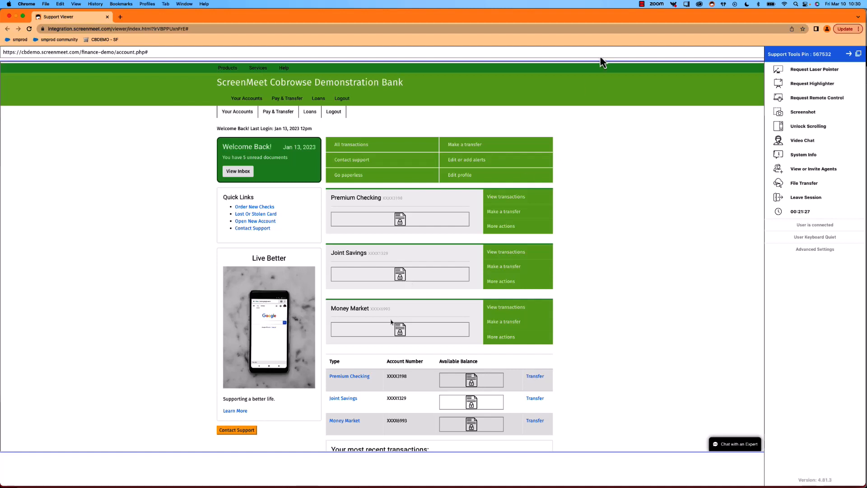
pyautogui.moveTo(802, 163)
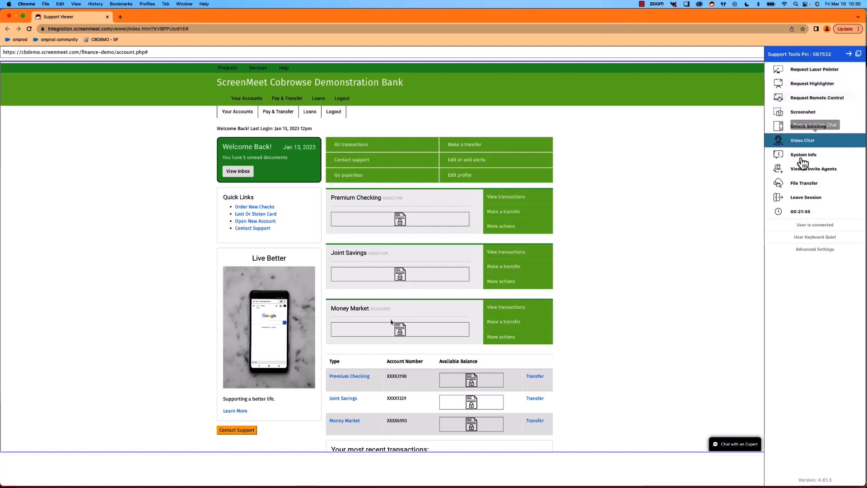
pyautogui.moveTo(805, 196)
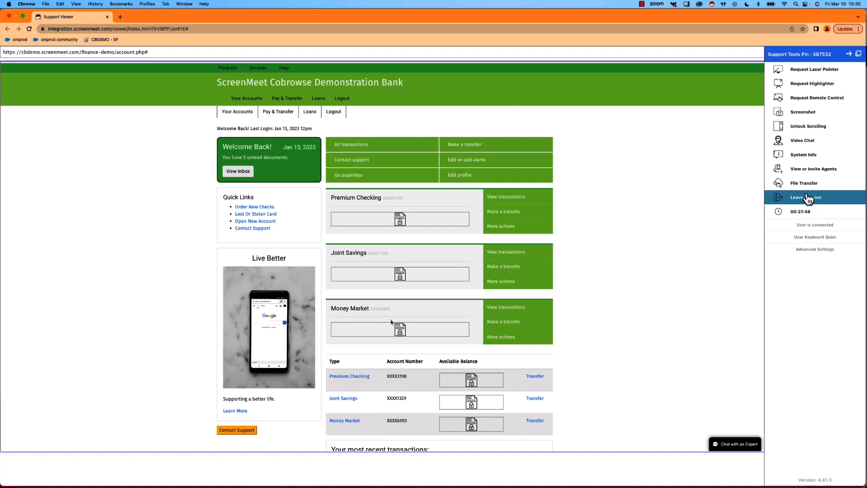
pyautogui.moveTo(812, 84)
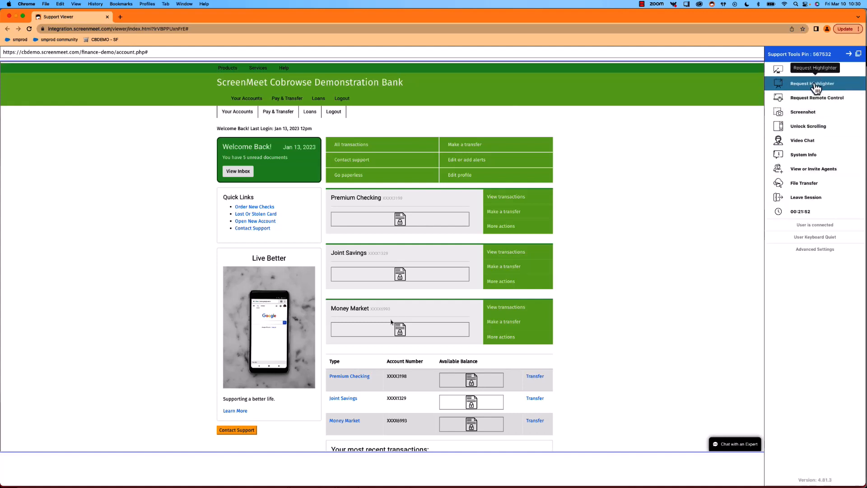
# - Request the highlighter, close its tools, then turn on Enable URL Invites for other agents
pyautogui.click(812, 83)
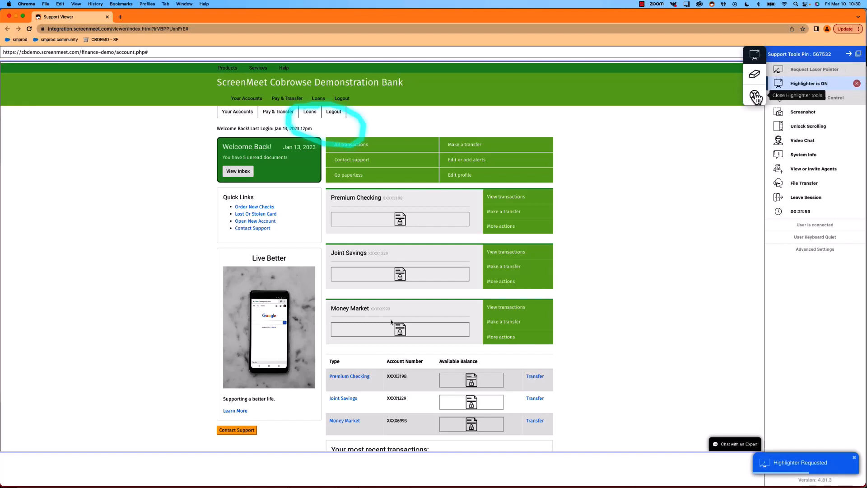
pyautogui.click(754, 95)
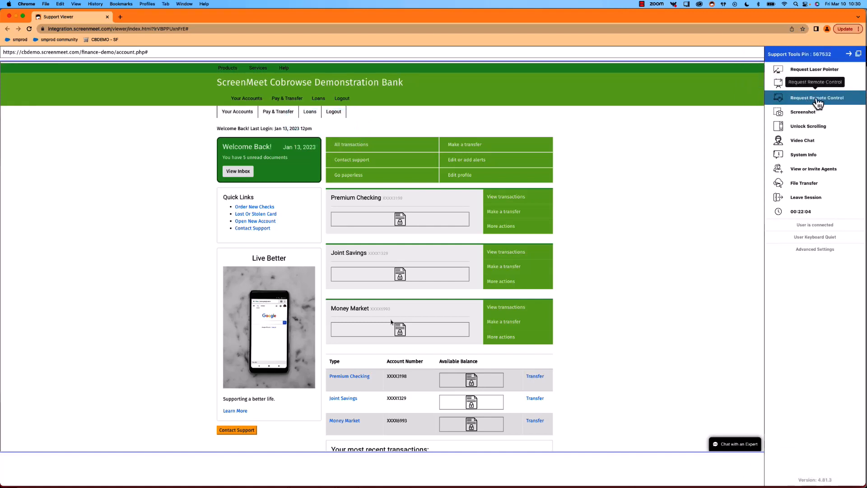
pyautogui.moveTo(825, 165)
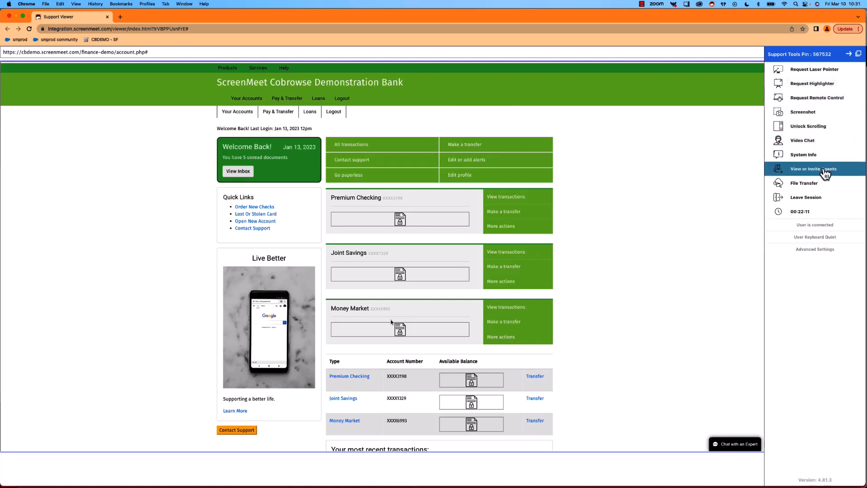
pyautogui.click(813, 168)
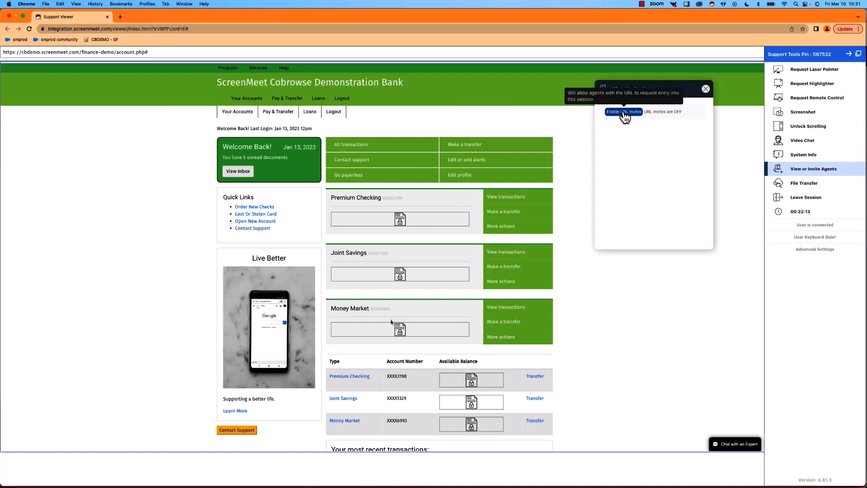
pyautogui.click(623, 112)
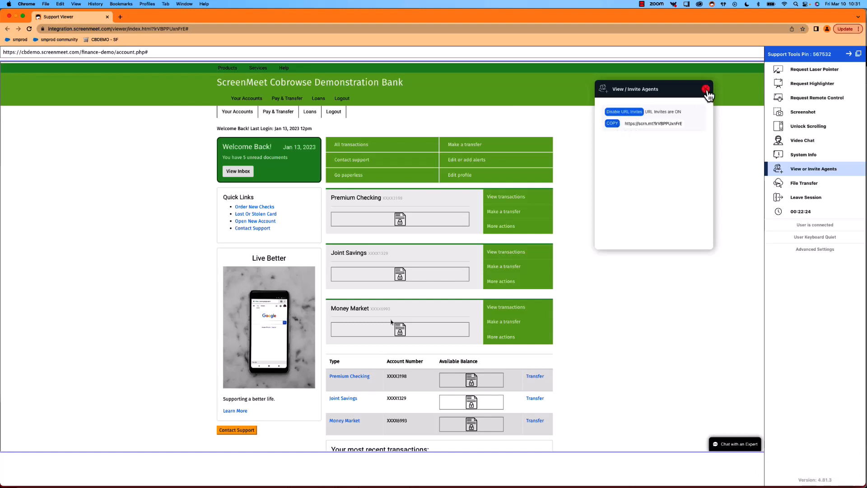
pyautogui.click(707, 91)
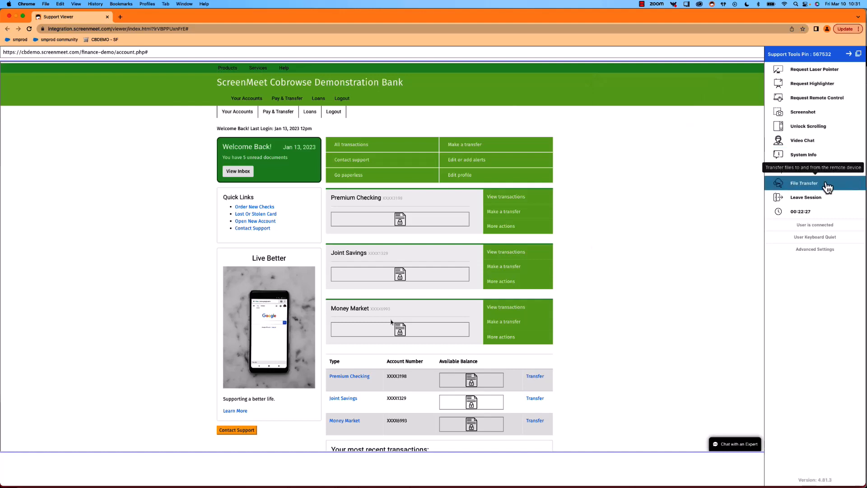
# - Upload Welcome Letter.docx through the File Transfer panel
pyautogui.click(803, 183)
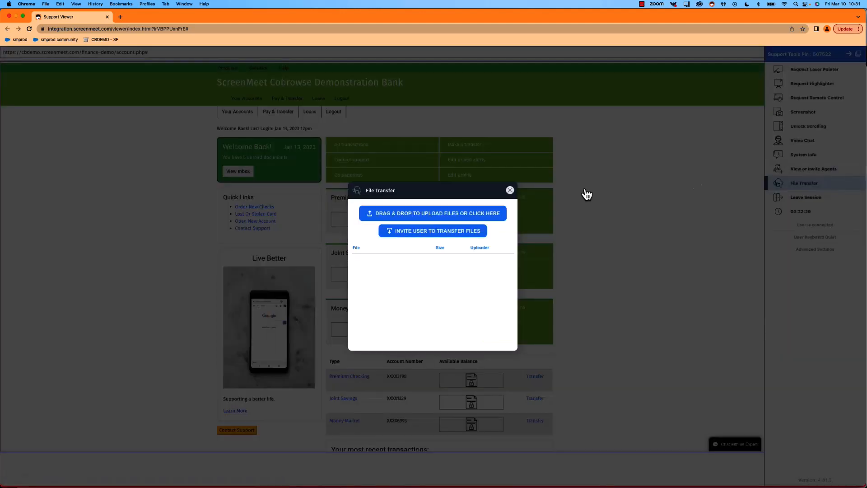
pyautogui.click(432, 213)
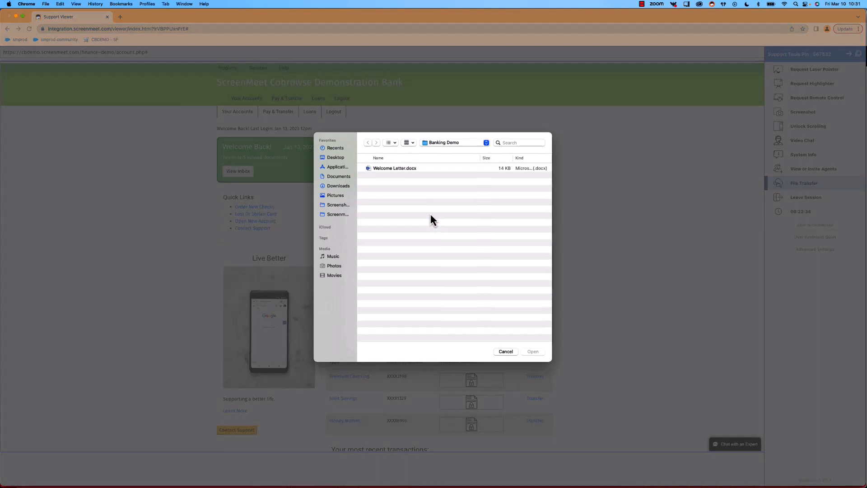
pyautogui.moveTo(434, 183)
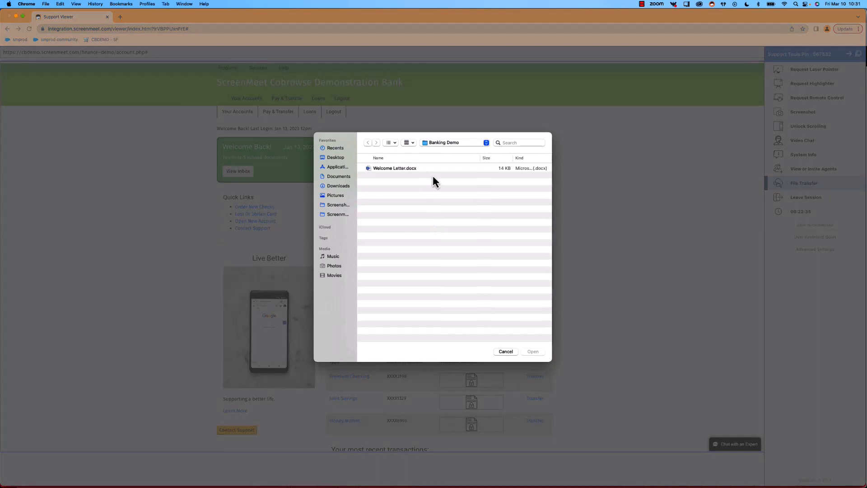
pyautogui.click(394, 168)
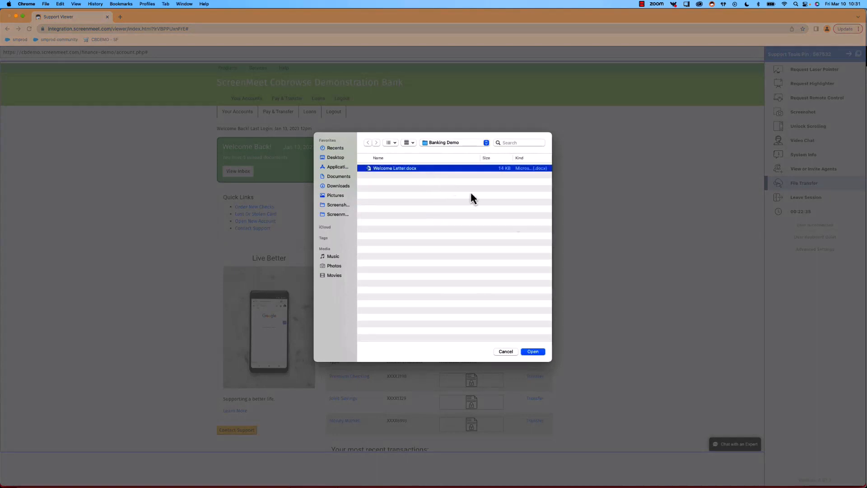
pyautogui.click(532, 351)
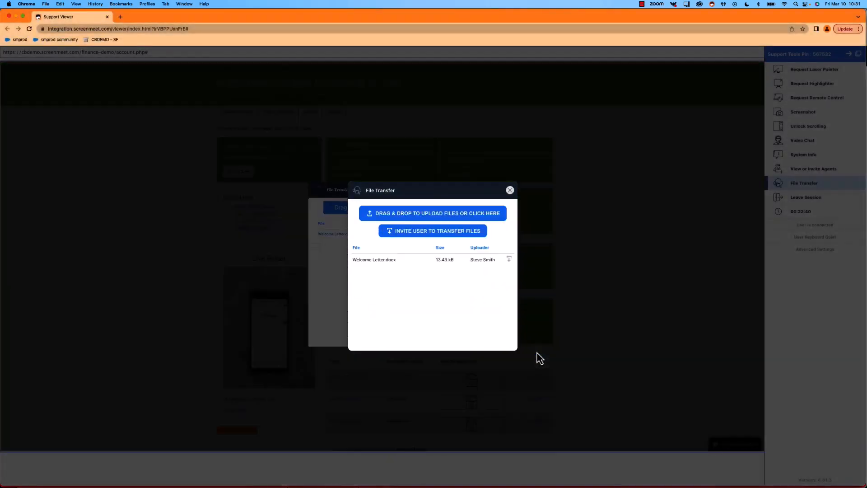
pyautogui.click(509, 190)
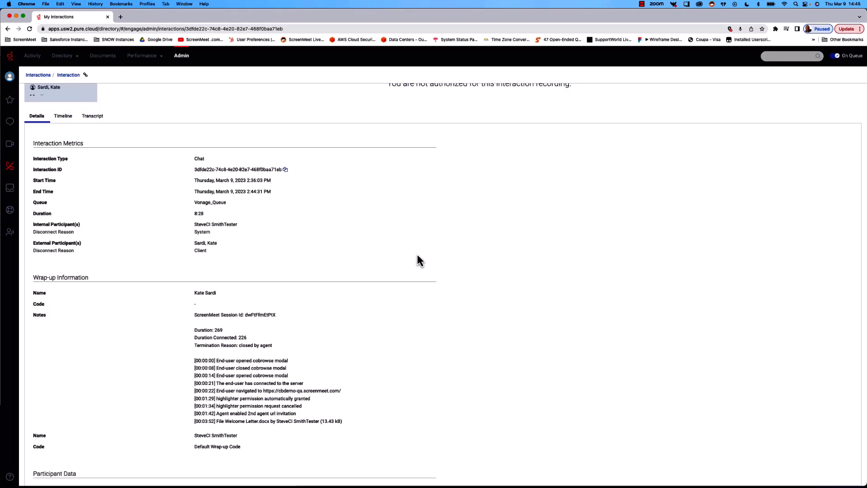
# - Scroll the interaction details to the wrap-up notes listing the cobrowse session events
pyautogui.scroll(3)
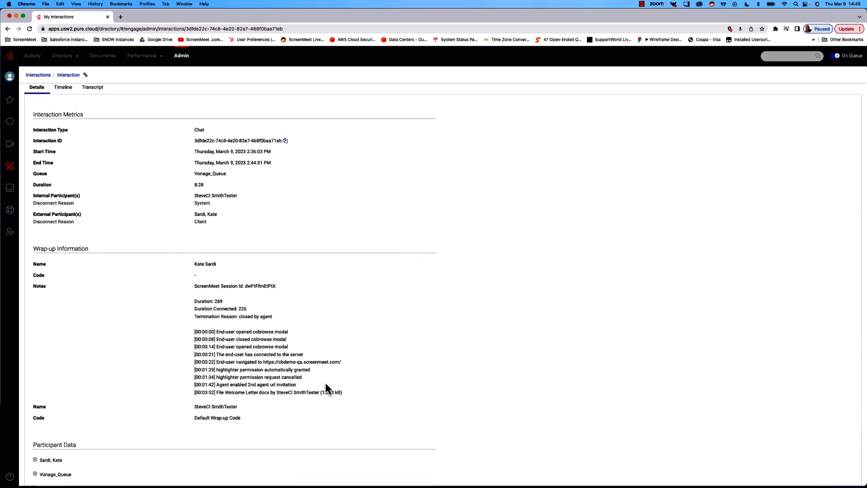